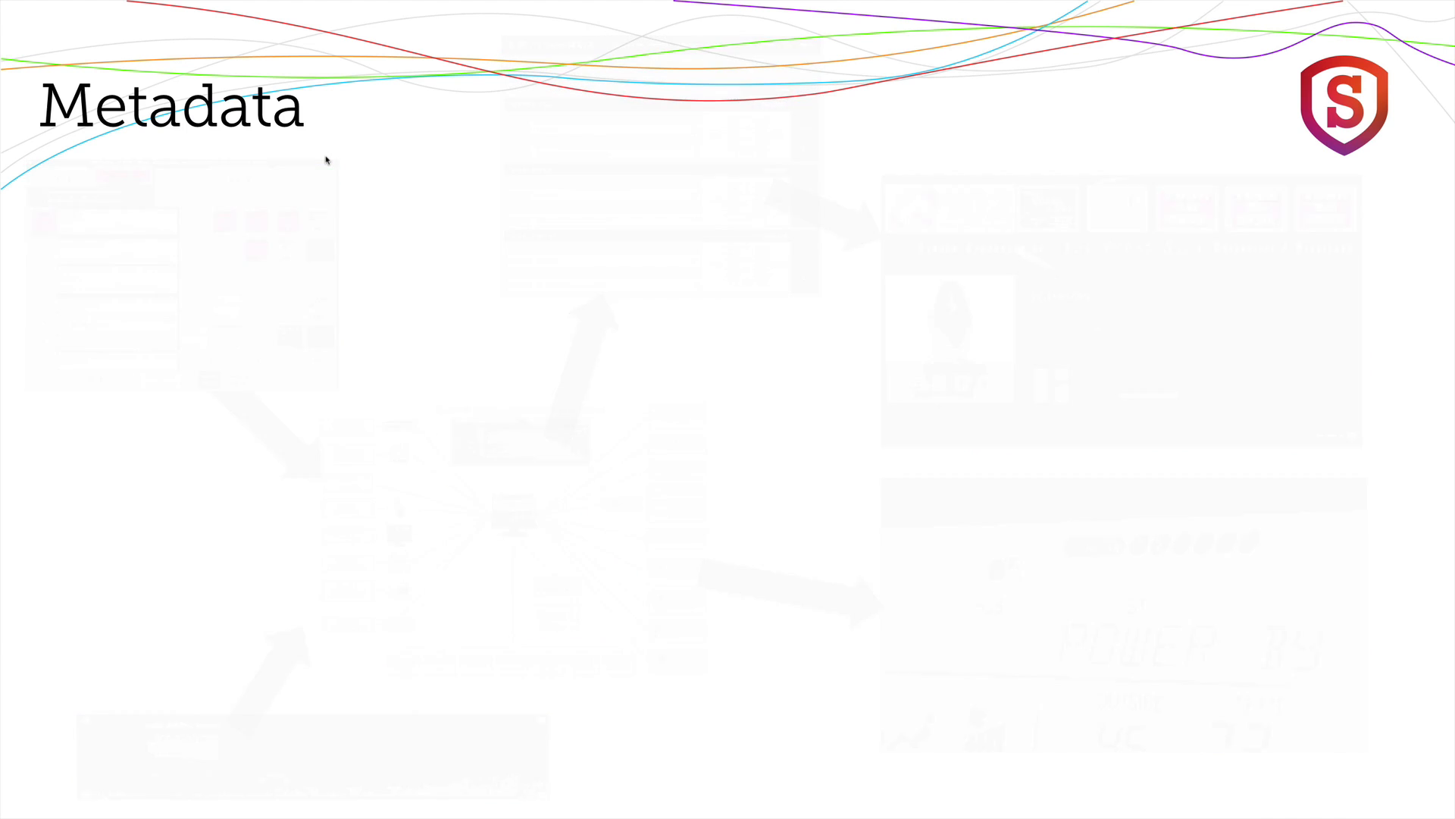
Step: Show the Metadata page with the WKXY TCP source on port 4145 and TCP/UDP/RS232 options
left_click(937, 391)
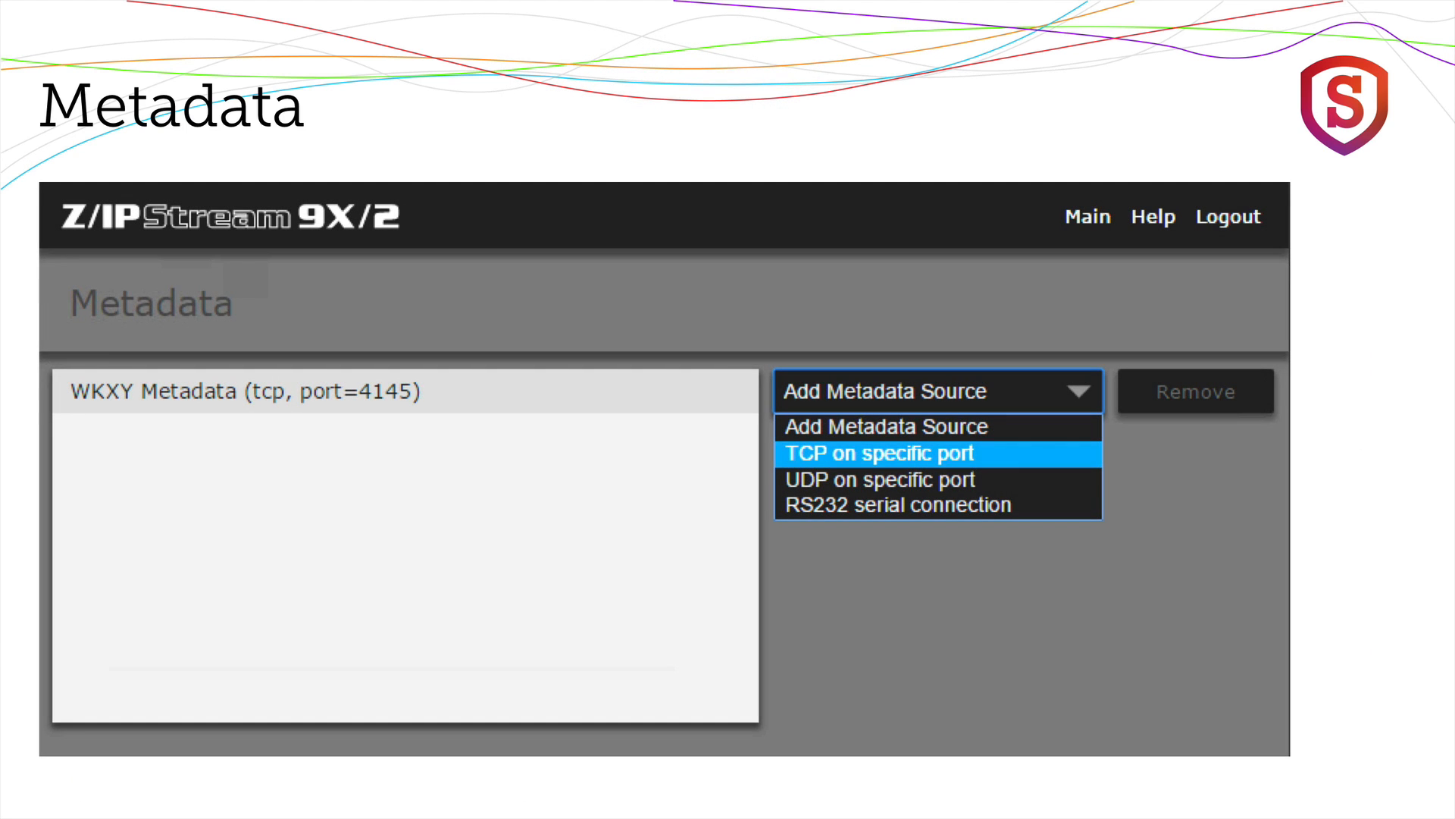